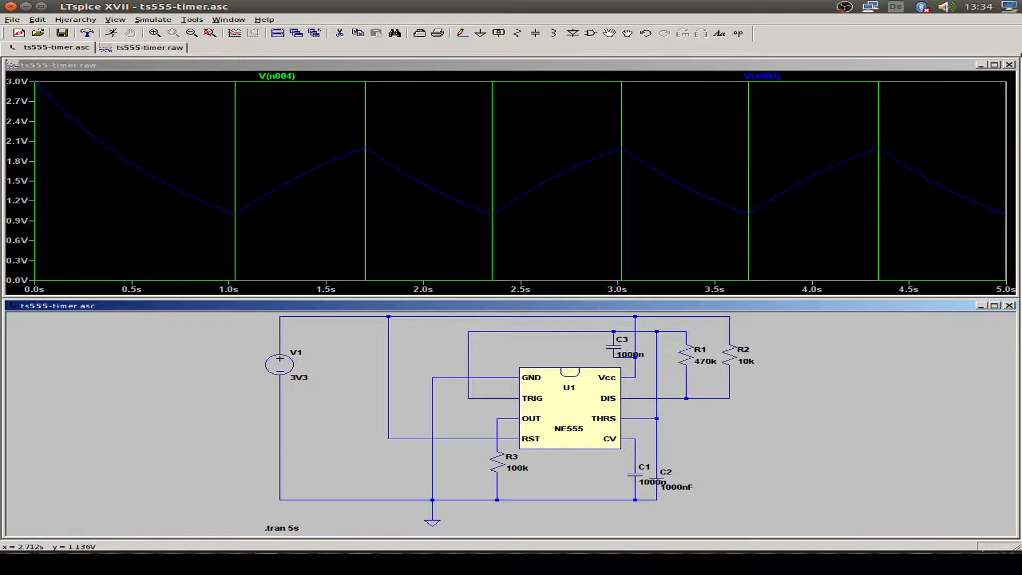
pyautogui.moveTo(630, 354)
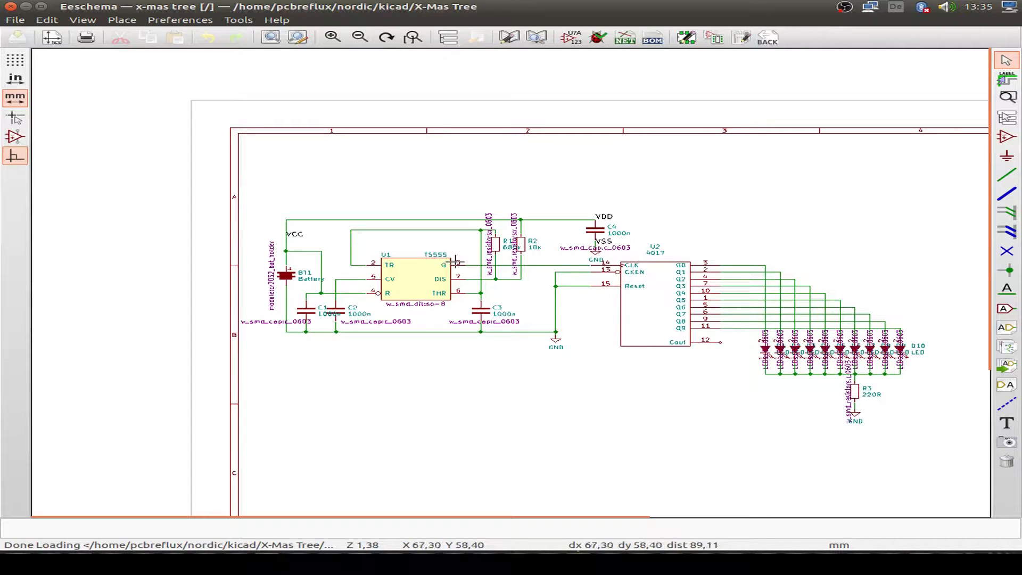
pyautogui.moveTo(448, 262)
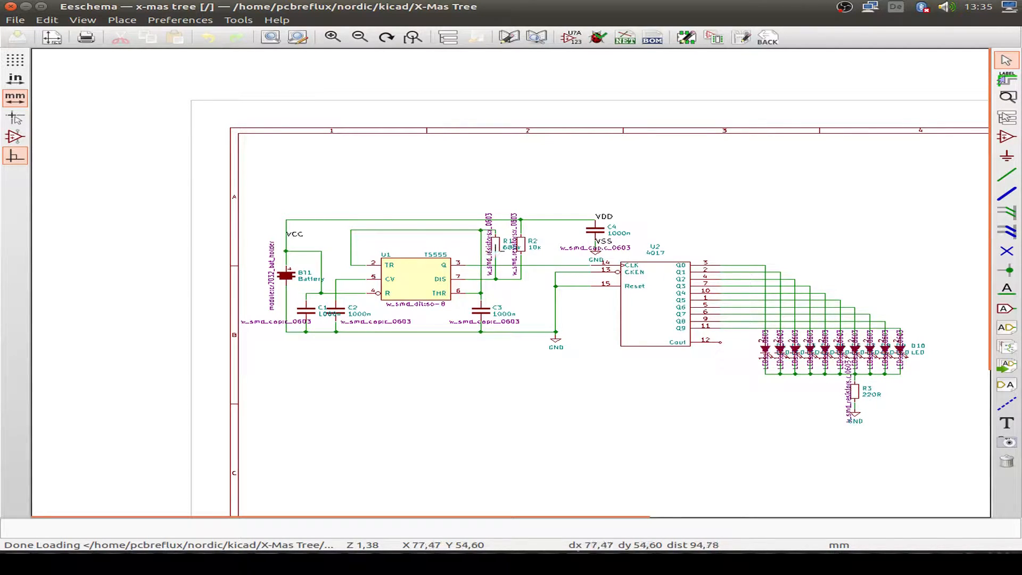
pyautogui.moveTo(733, 254)
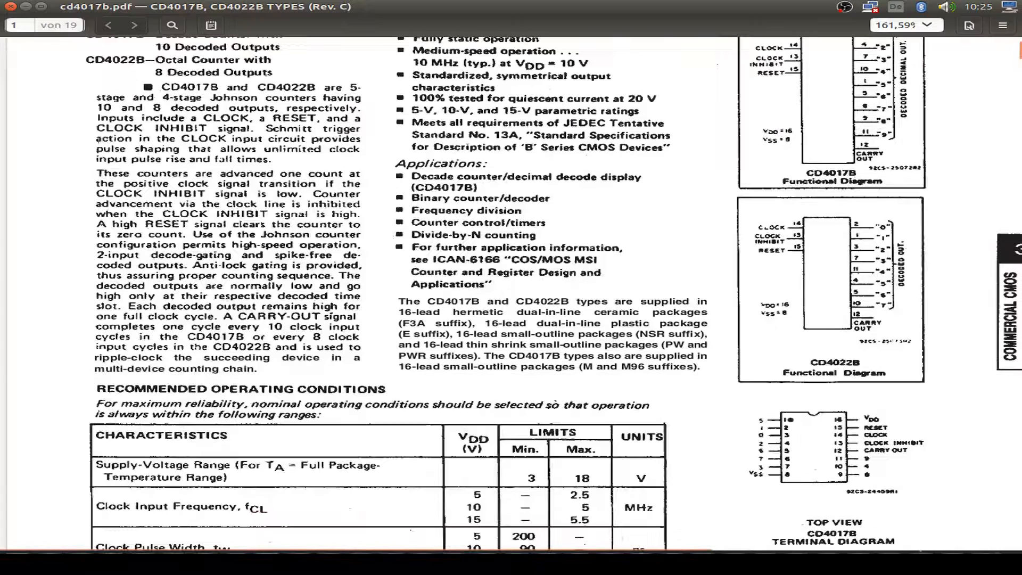
# - Scroll the CD4017B datasheet past the operating conditions table to its logic and timing diagrams
pyautogui.scroll(-3)
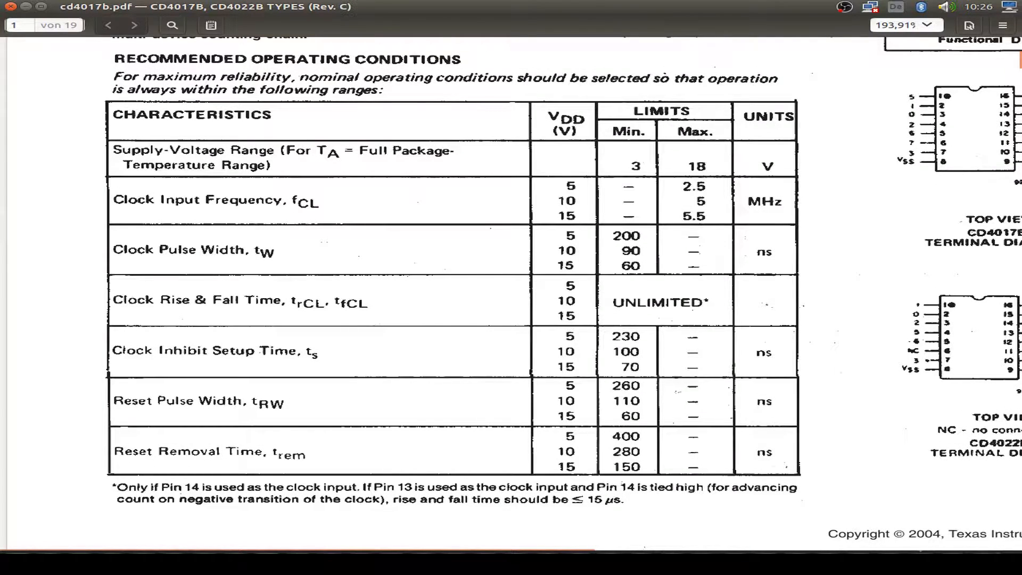
pyautogui.scroll(-3)
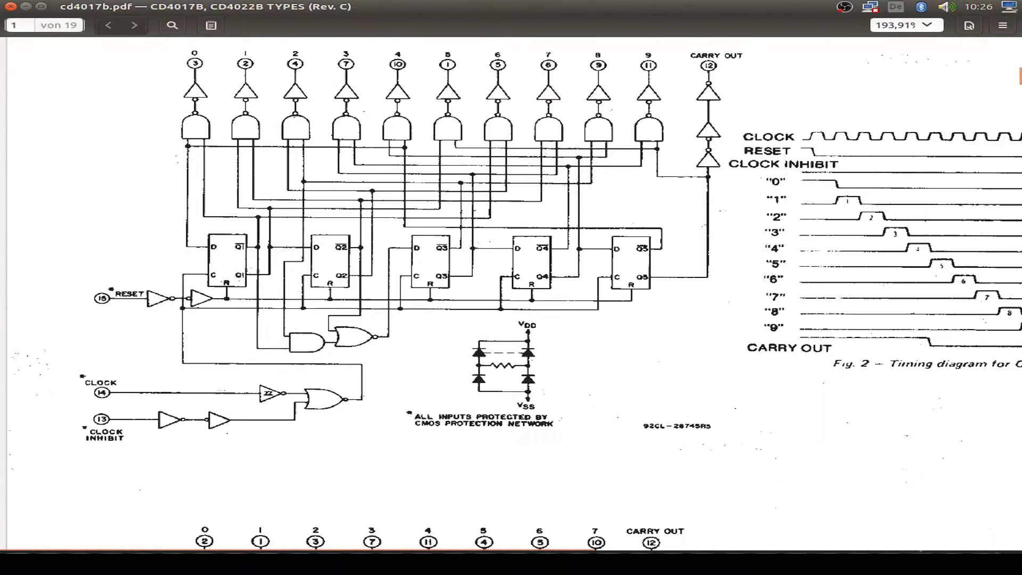
# - Zoom out and scroll to the CD4022B logic and timing diagrams, Fig. 3 and Fig. 4
pyautogui.click(928, 26)
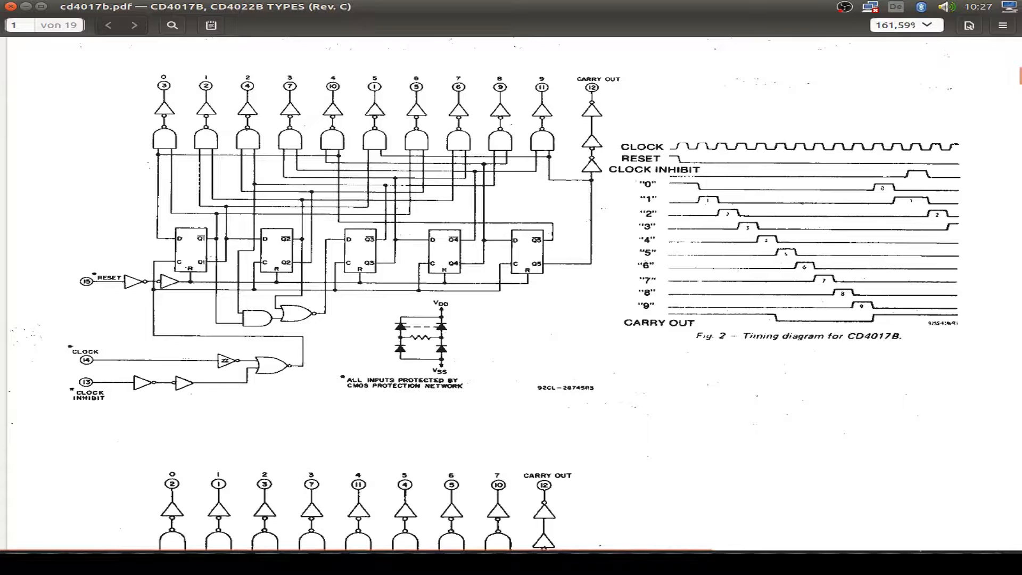
pyautogui.scroll(-3)
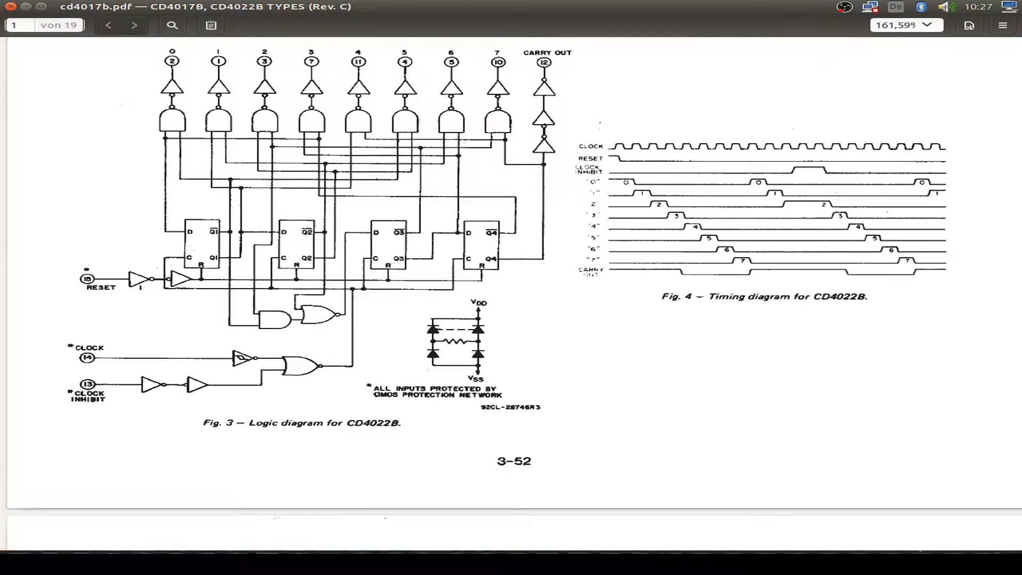
pyautogui.scroll(-3)
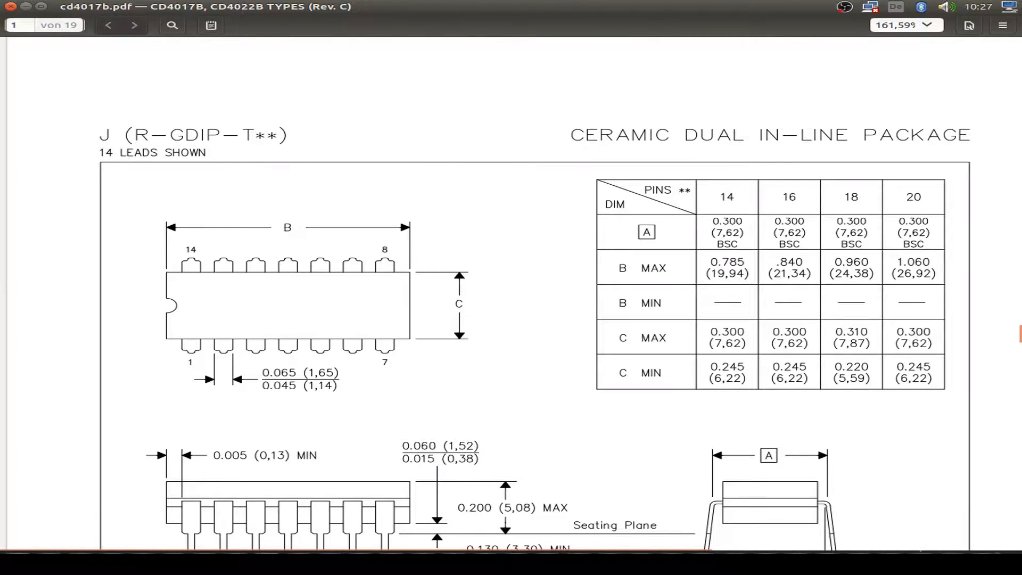
# - Scroll through the ceramic and plastic DIP drawings to the D (R-PDSO-G16) package outline
pyautogui.scroll(-3)
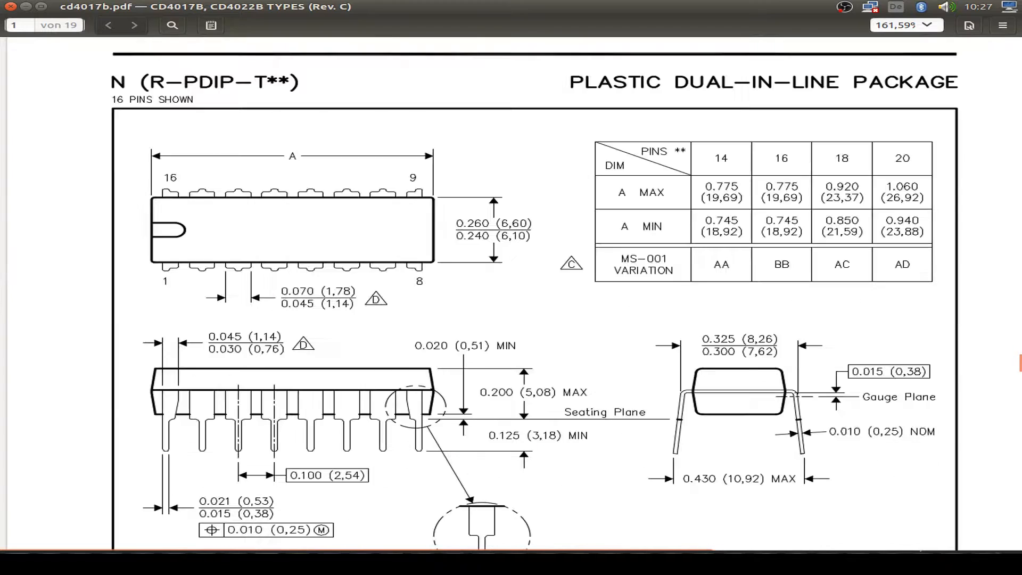
pyautogui.scroll(-3)
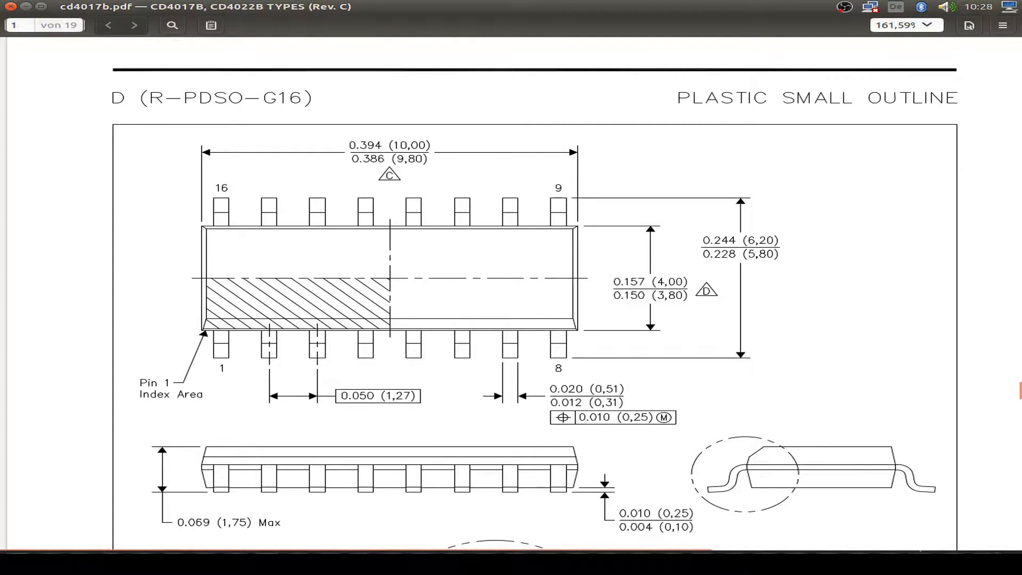
pyautogui.scroll(-3)
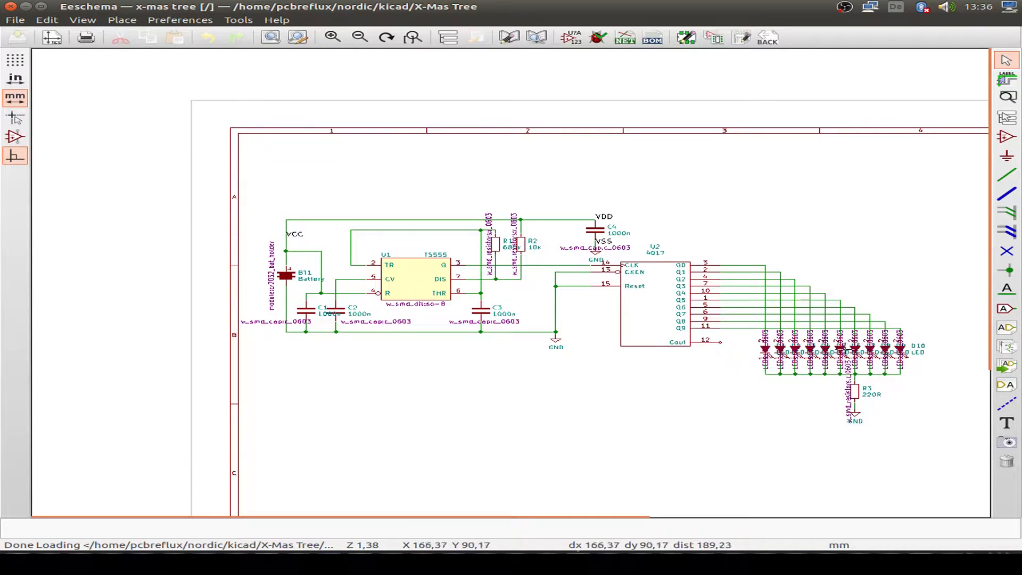
pyautogui.moveTo(943, 307)
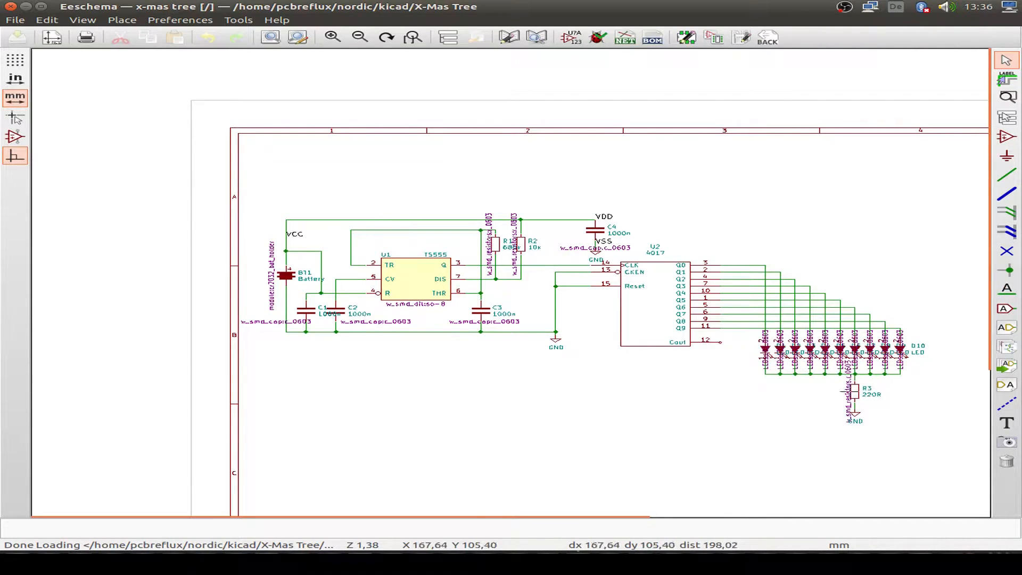
pyautogui.moveTo(888, 397)
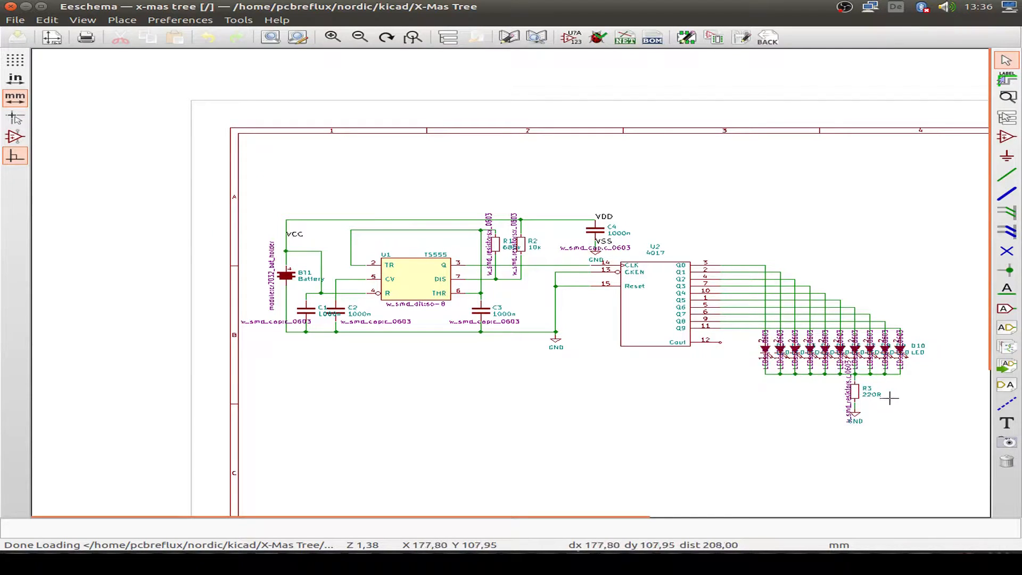
pyautogui.moveTo(837, 360)
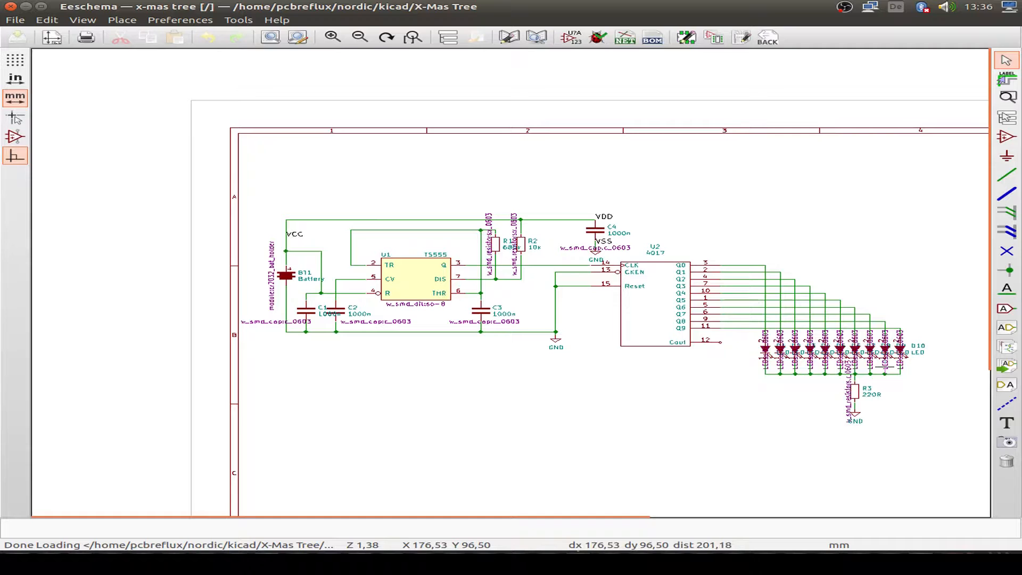
pyautogui.moveTo(708, 366)
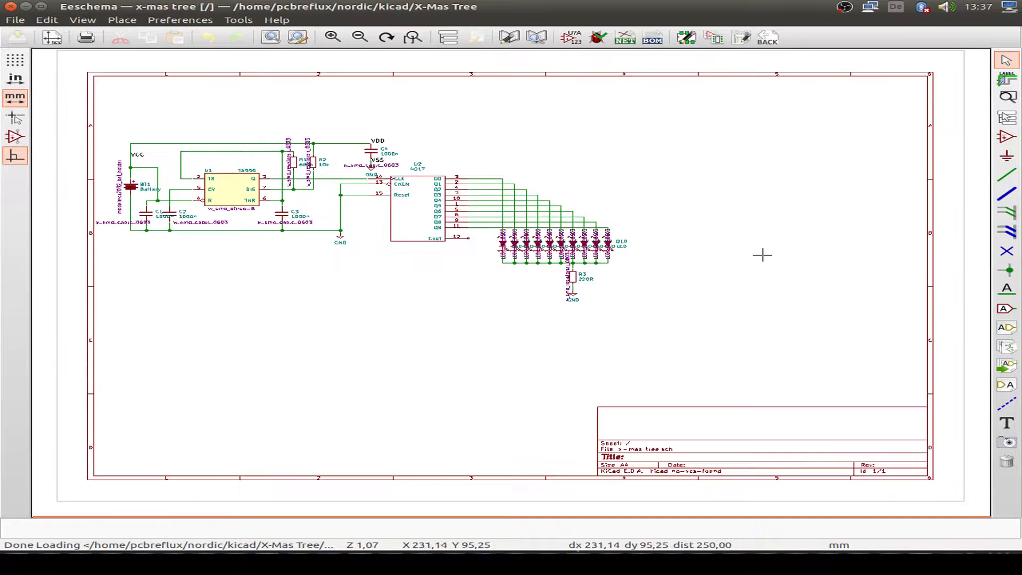
pyautogui.moveTo(410, 185)
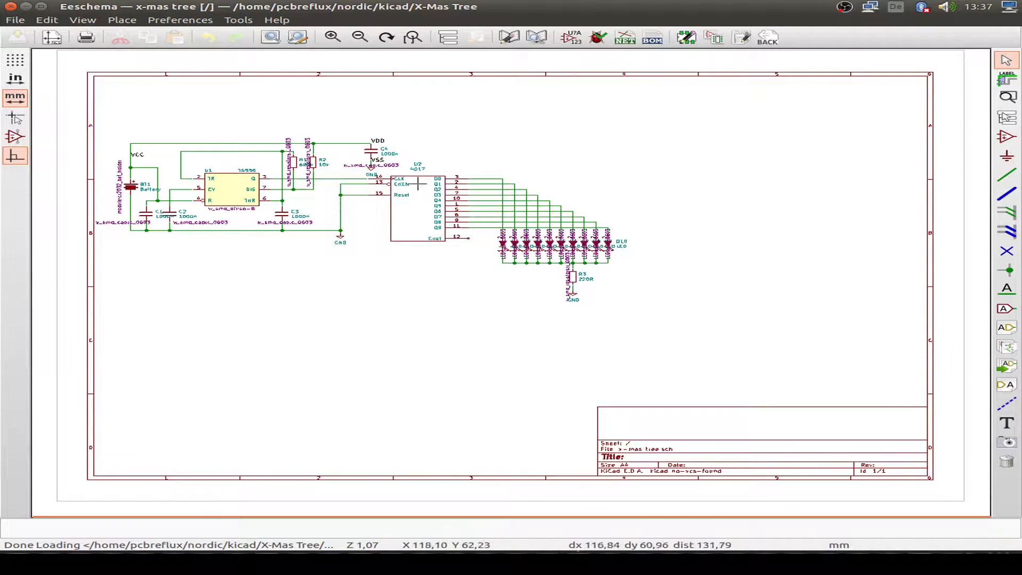
pyautogui.rightClick(430, 189)
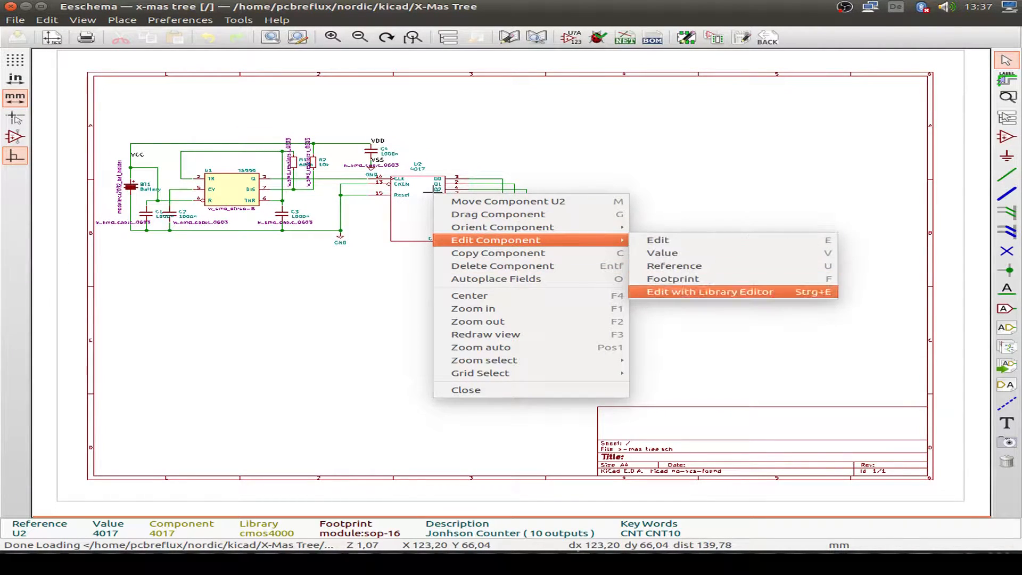
pyautogui.click(672, 279)
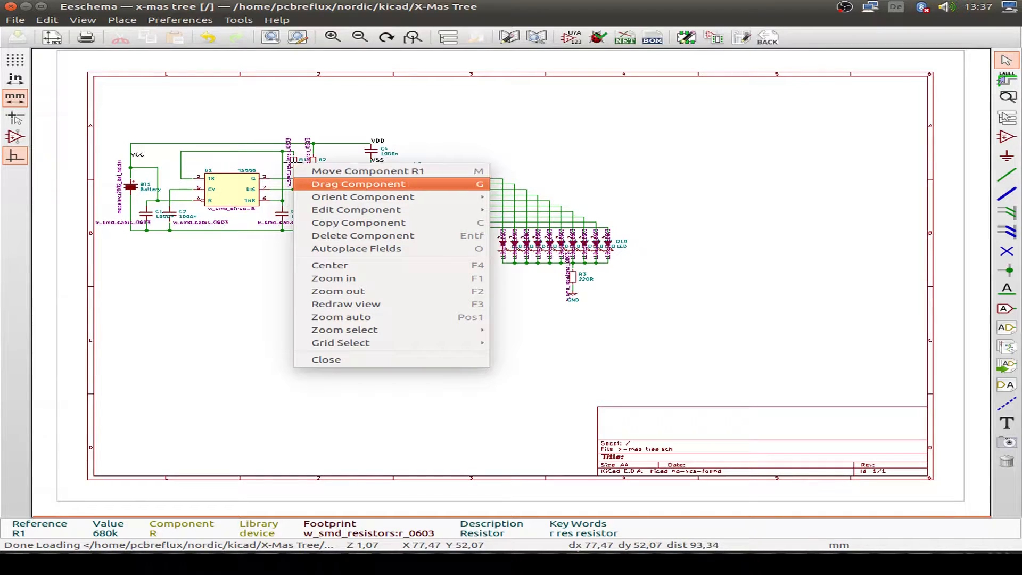
pyautogui.click(355, 208)
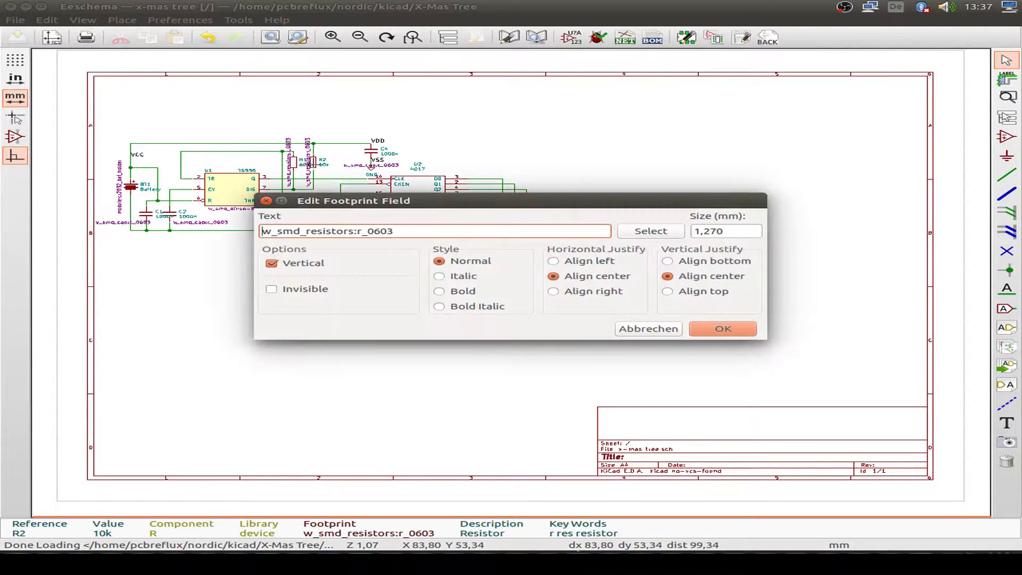
pyautogui.click(723, 327)
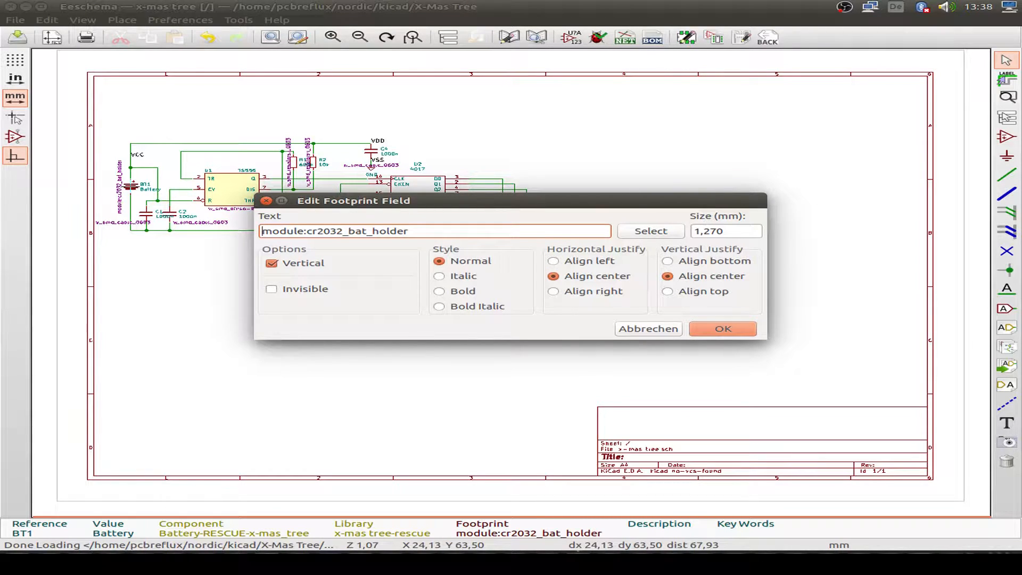
pyautogui.click(723, 328)
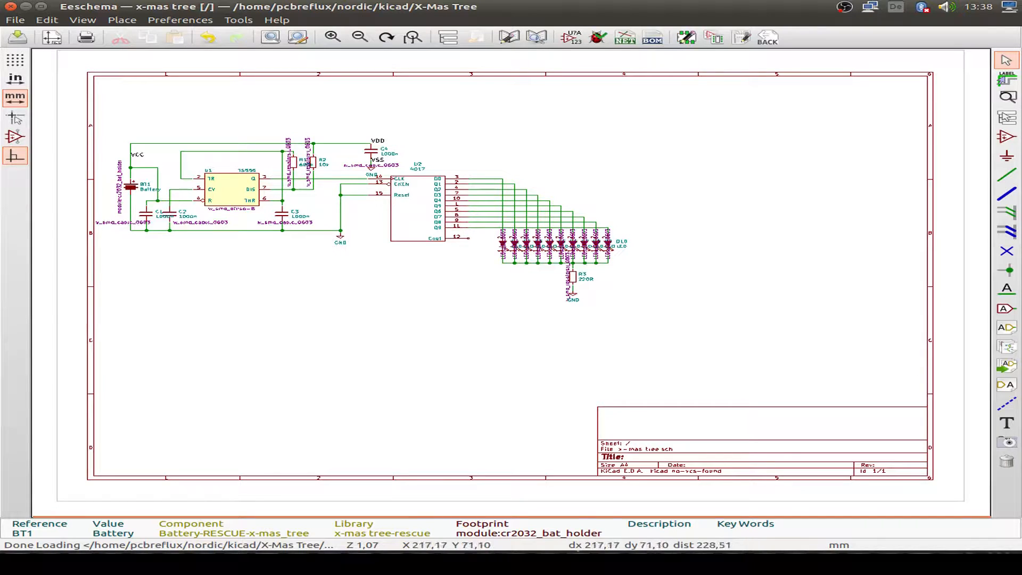
# - Generate the Pcbnew netlist and save it as x-mas tree.net in the project folder
pyautogui.click(626, 37)
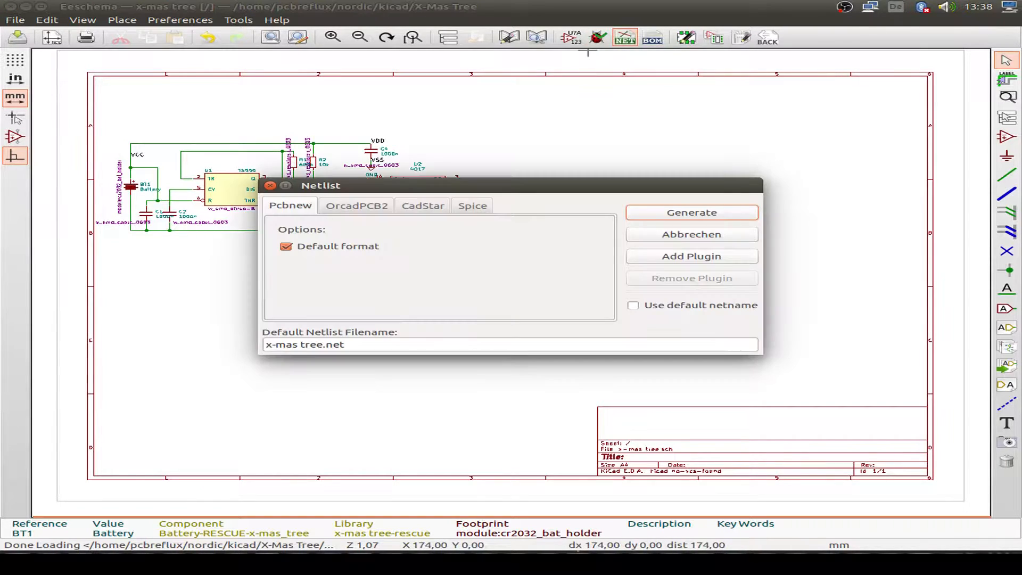
pyautogui.click(692, 211)
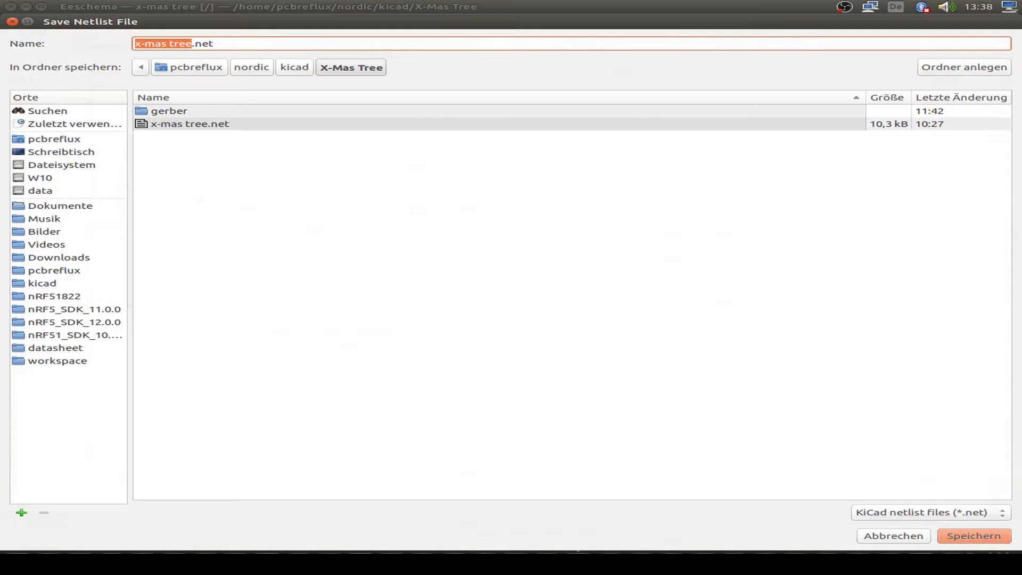
pyautogui.click(973, 535)
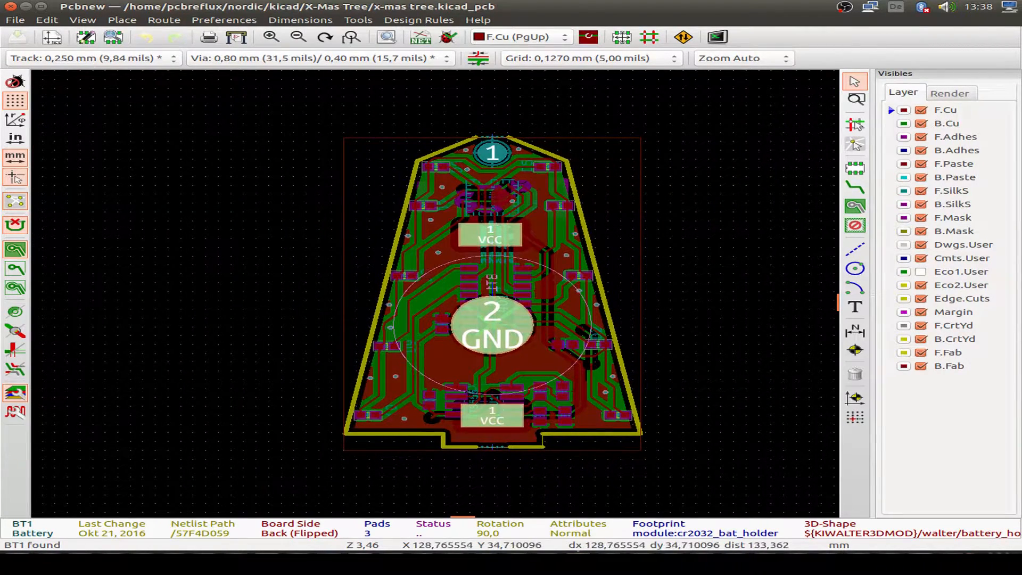
pyautogui.click(920, 124)
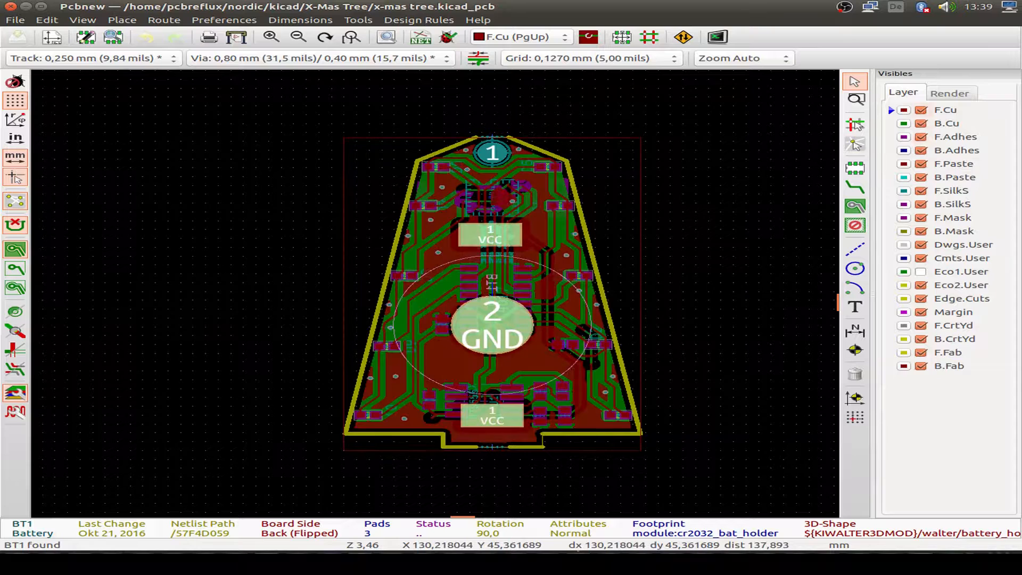
pyautogui.click(919, 109)
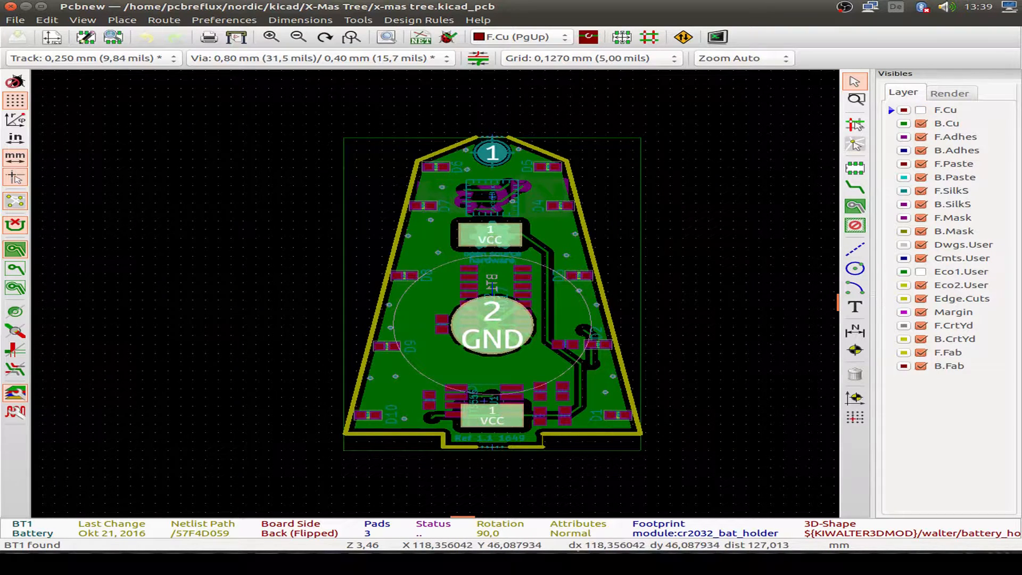
pyautogui.click(919, 110)
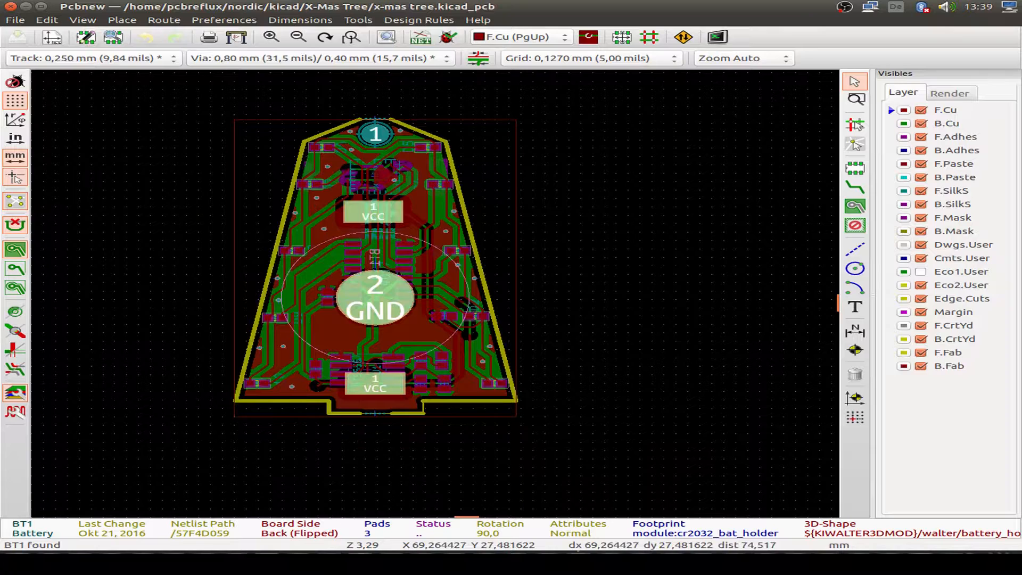
# - Show the single tree board in the 3D Viewer and review Realistic Mode and Show 3D Models
pyautogui.click(82, 19)
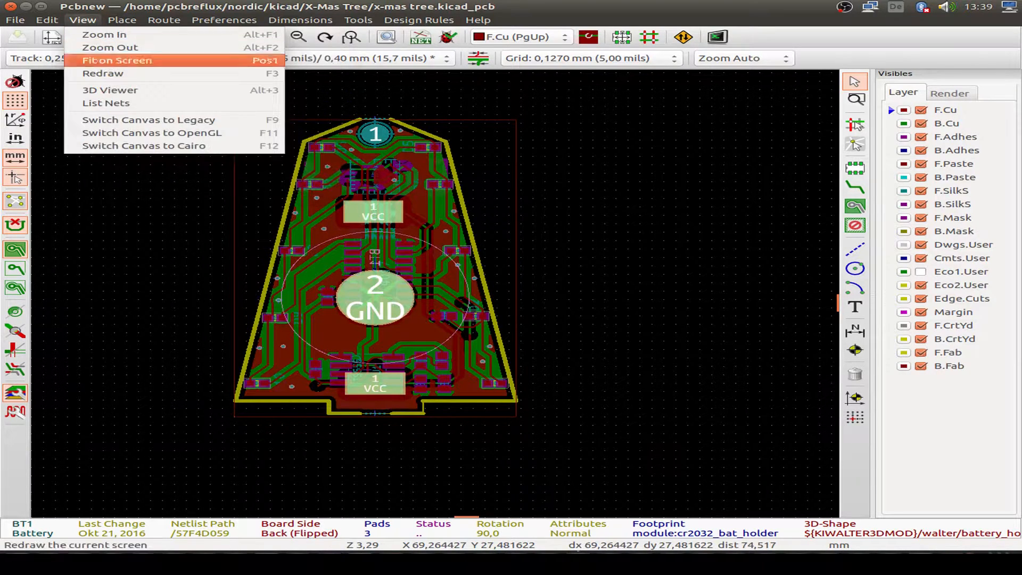
pyautogui.click(108, 90)
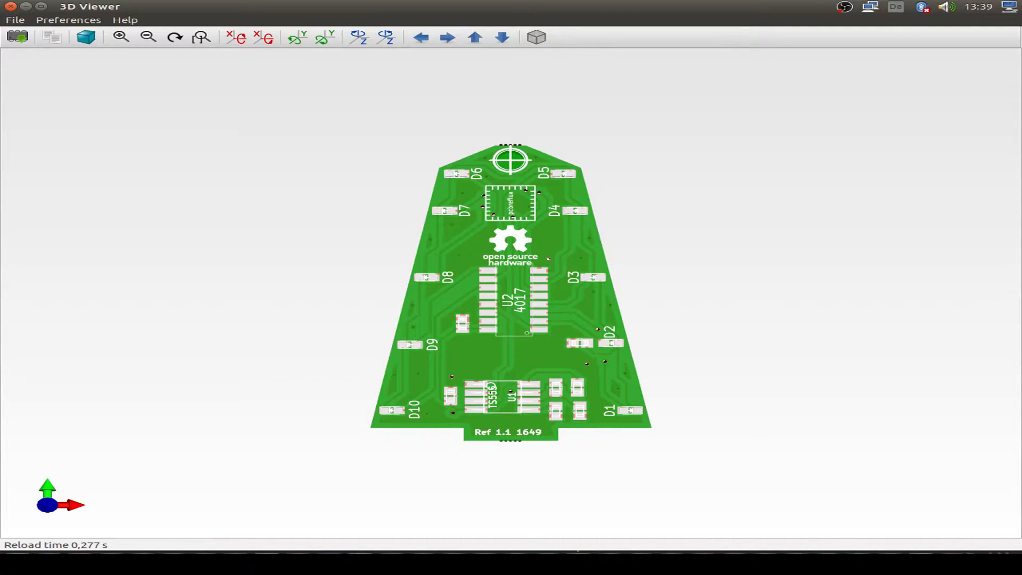
pyautogui.click(68, 19)
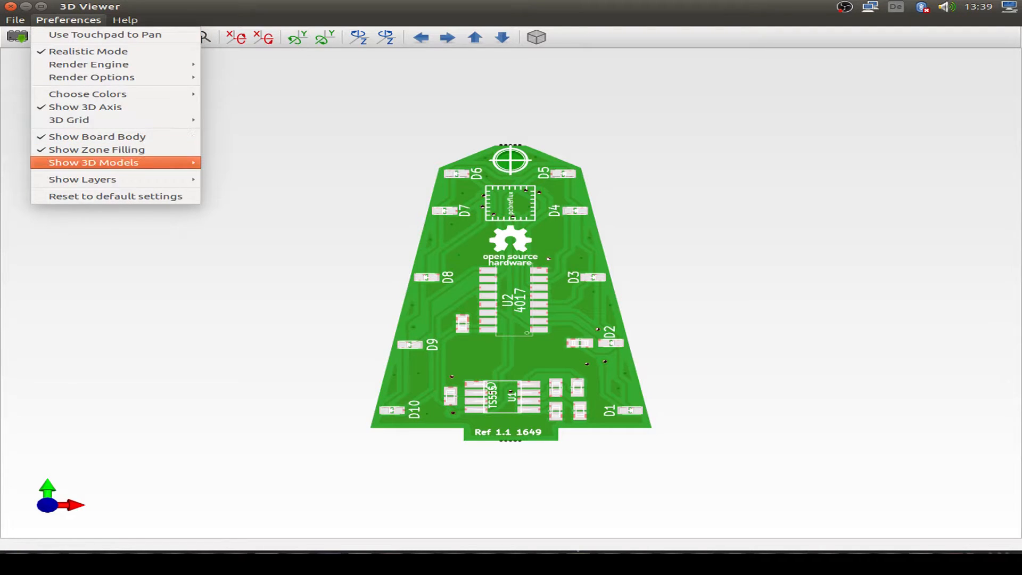
pyautogui.moveTo(85, 51)
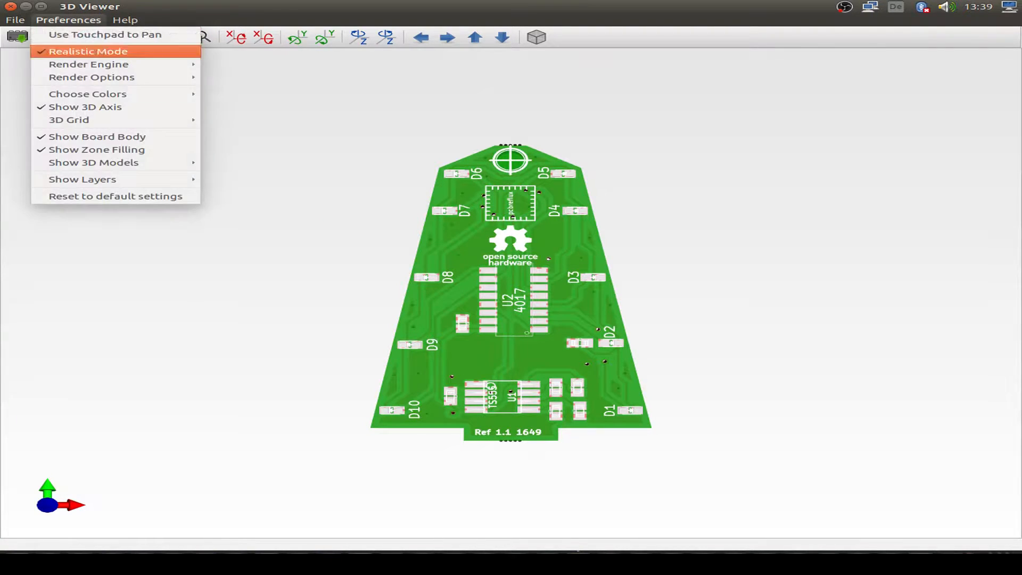
pyautogui.click(87, 51)
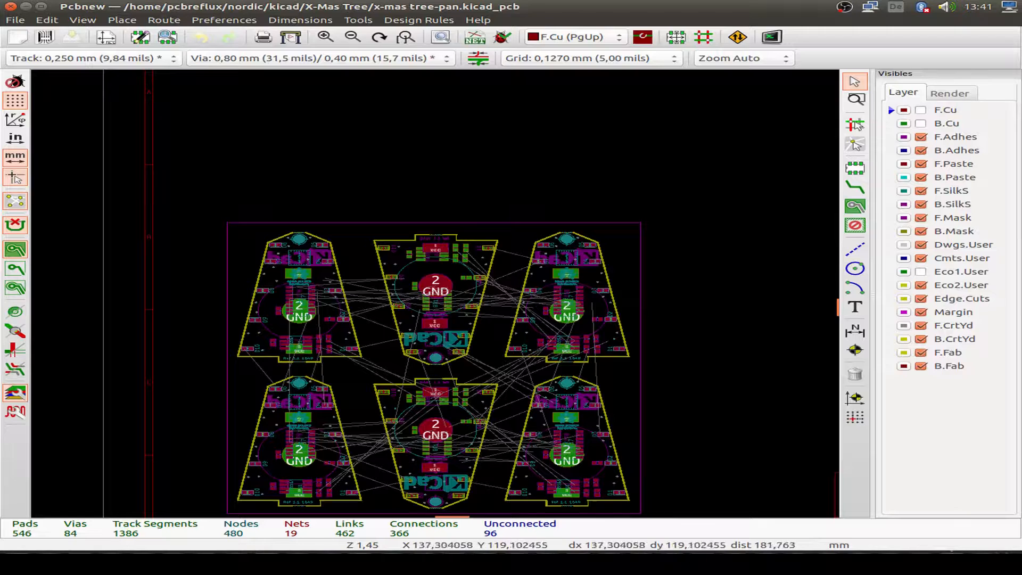
# - Fill all copper zones on the x-mas tree-pan panel and show it in the 3D Viewer
pyautogui.click(917, 110)
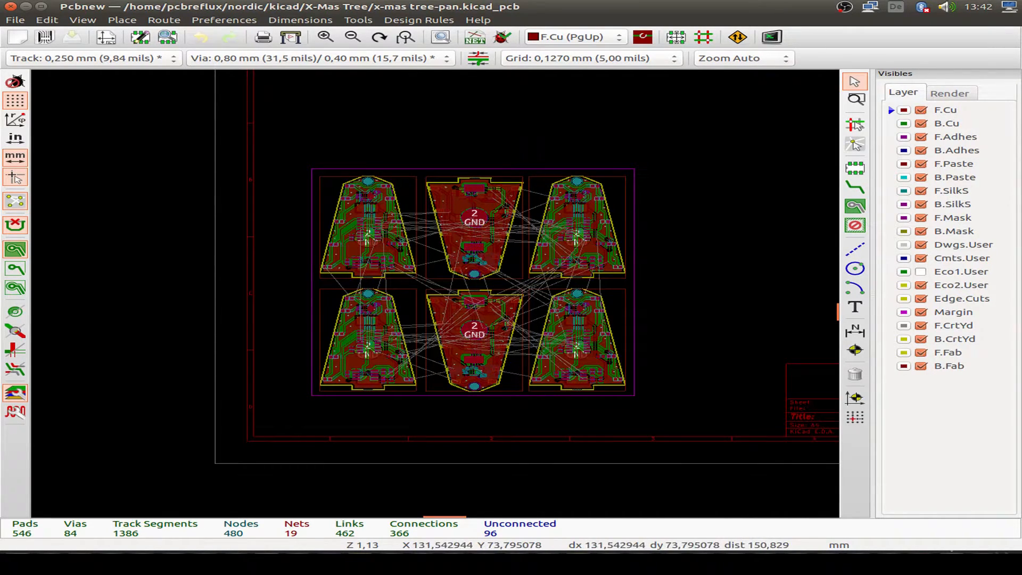
pyautogui.click(80, 19)
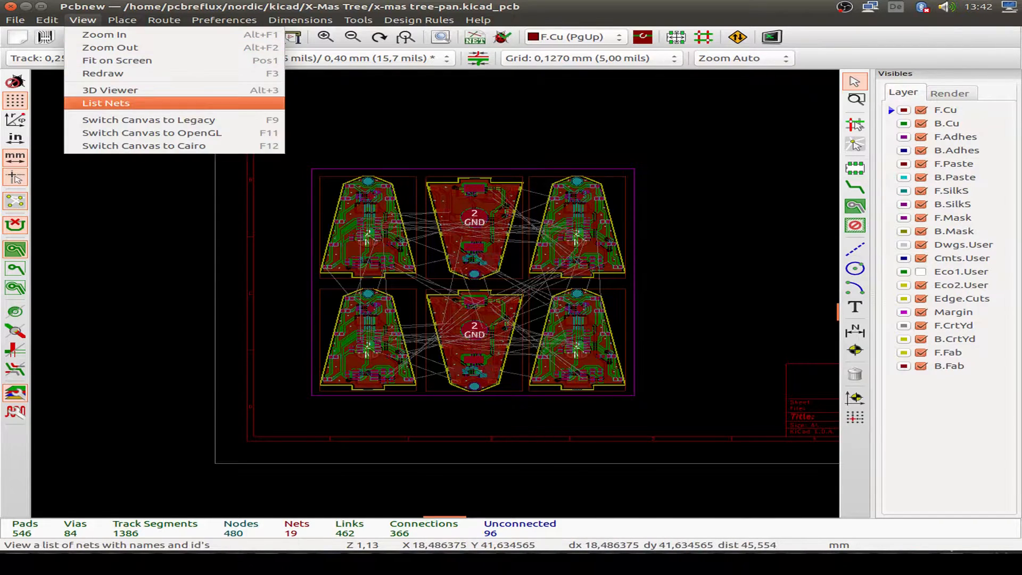
pyautogui.click(109, 89)
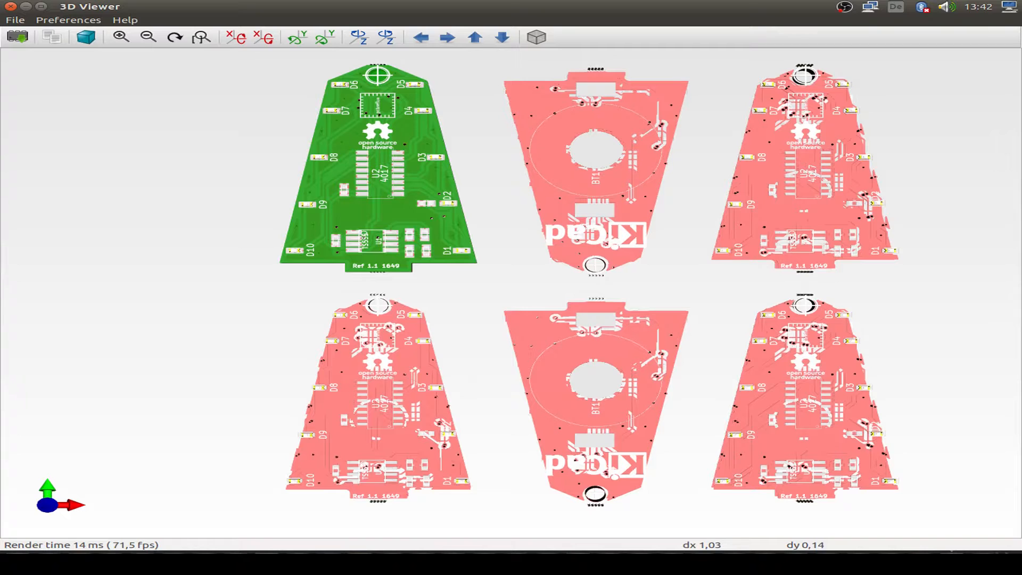
# - Rotate the panel and toggle Show Zone Filling, Show 3D Models and Show Layers to view top and bottom
pyautogui.click(66, 19)
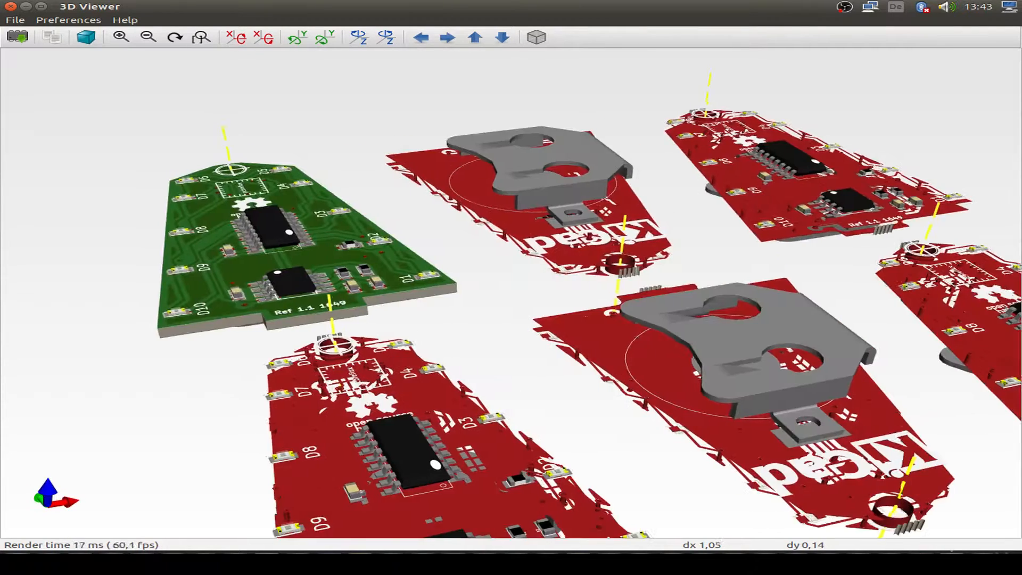
pyautogui.click(68, 20)
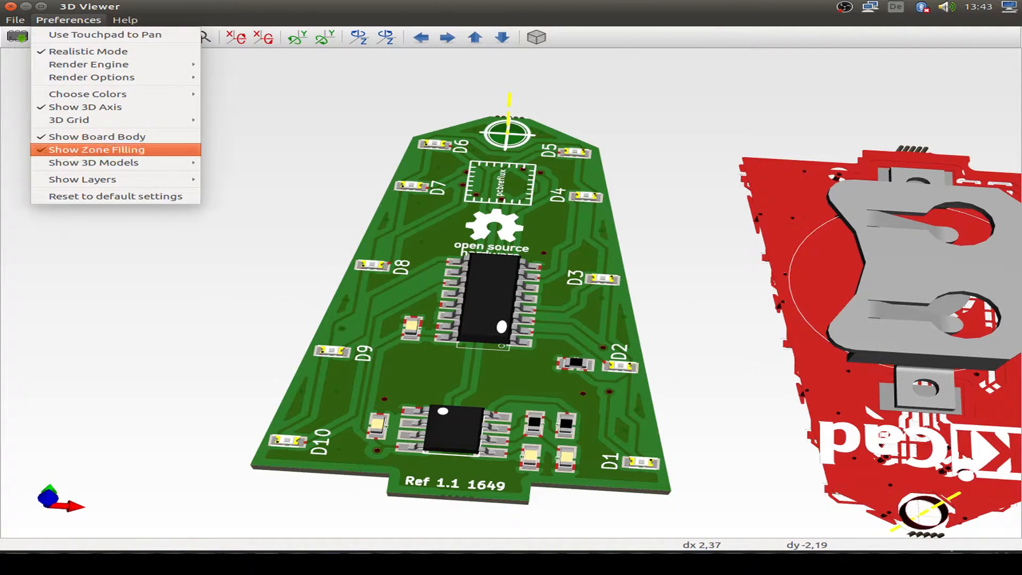
pyautogui.moveTo(95, 161)
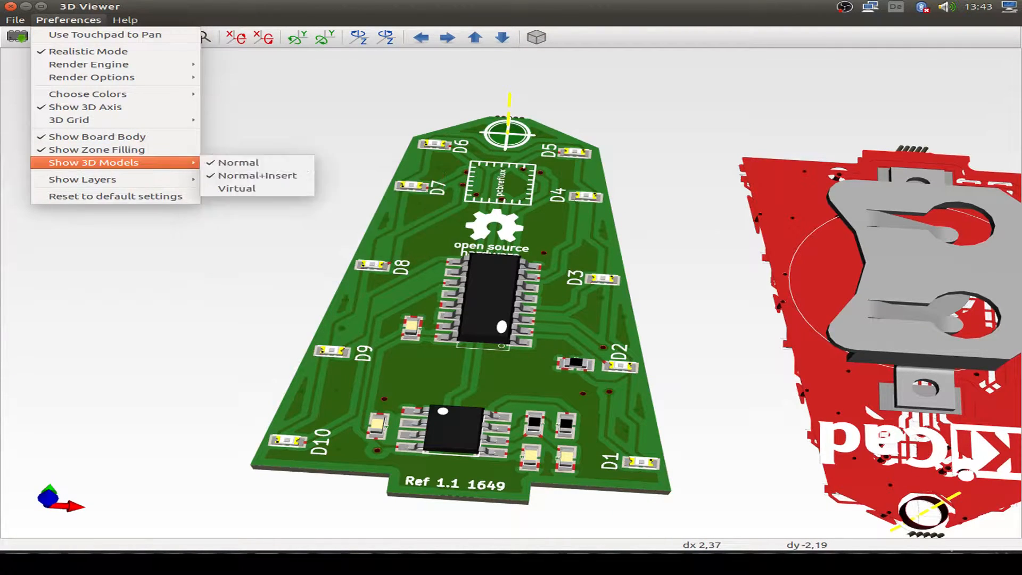
pyautogui.moveTo(101, 34)
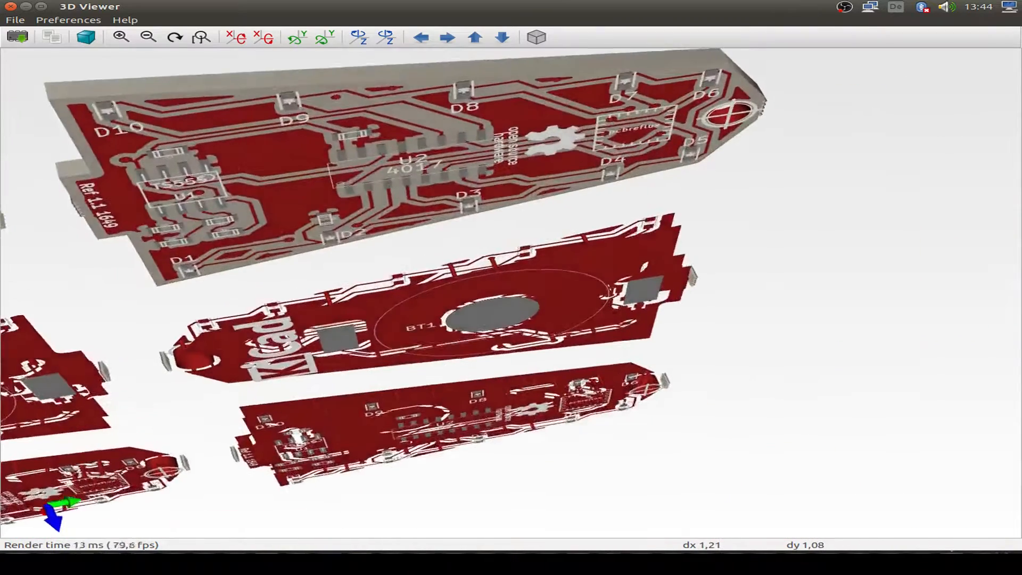
pyautogui.click(68, 19)
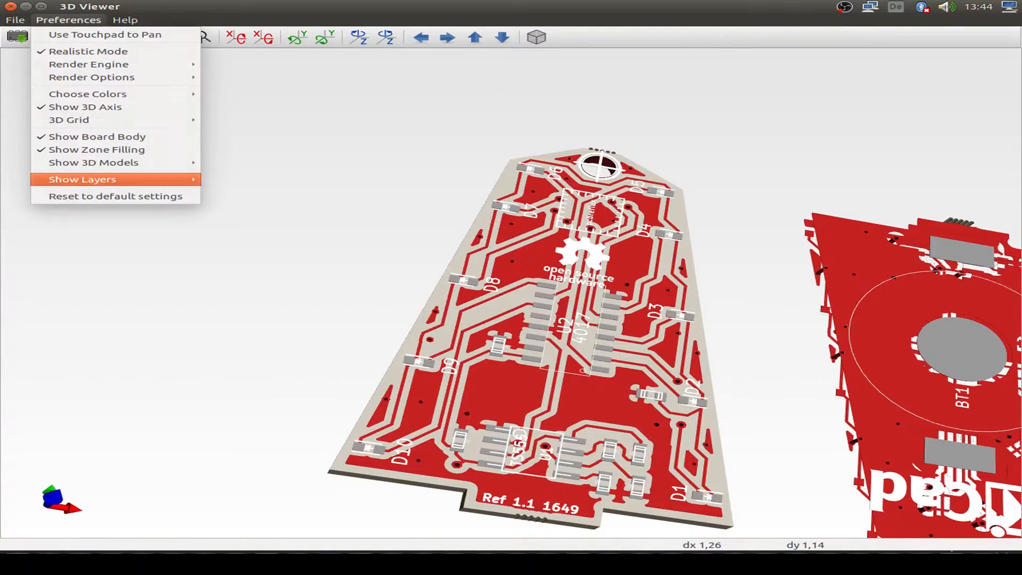
pyautogui.click(87, 51)
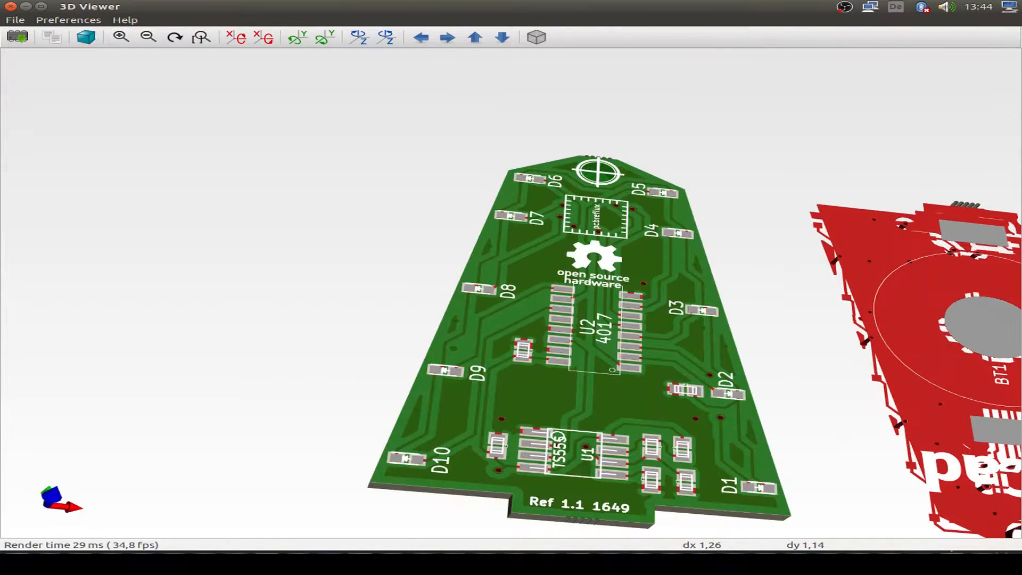
pyautogui.click(68, 19)
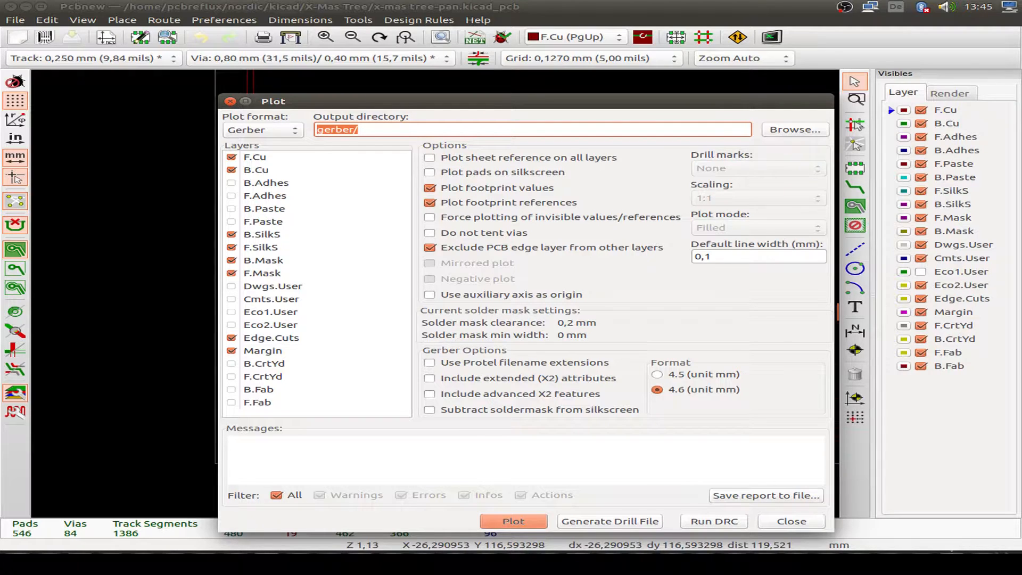
# - Plot Gerbers with the Margin layer included and write the drill file into the gerber folder
pyautogui.click(271, 338)
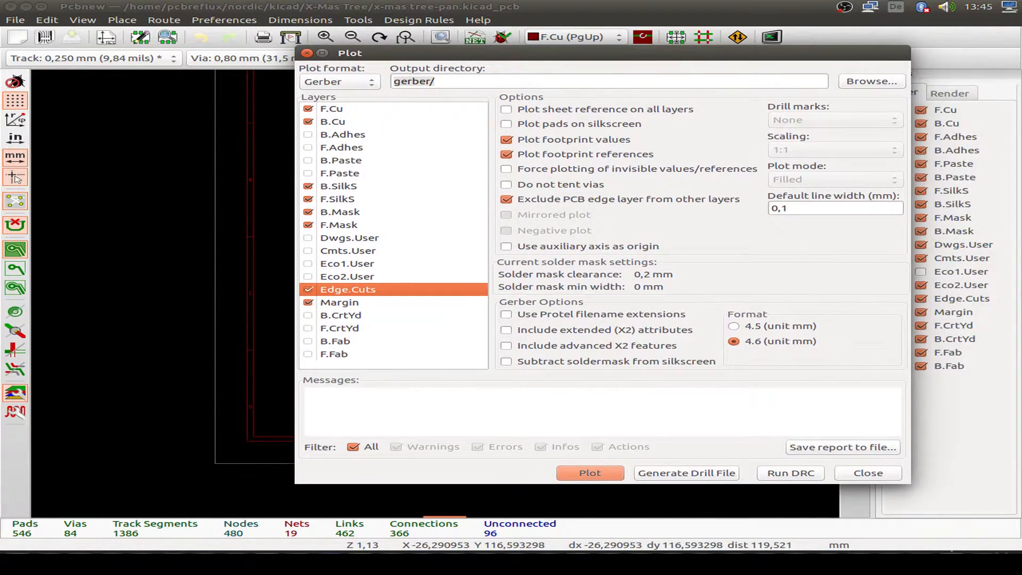
pyautogui.click(339, 302)
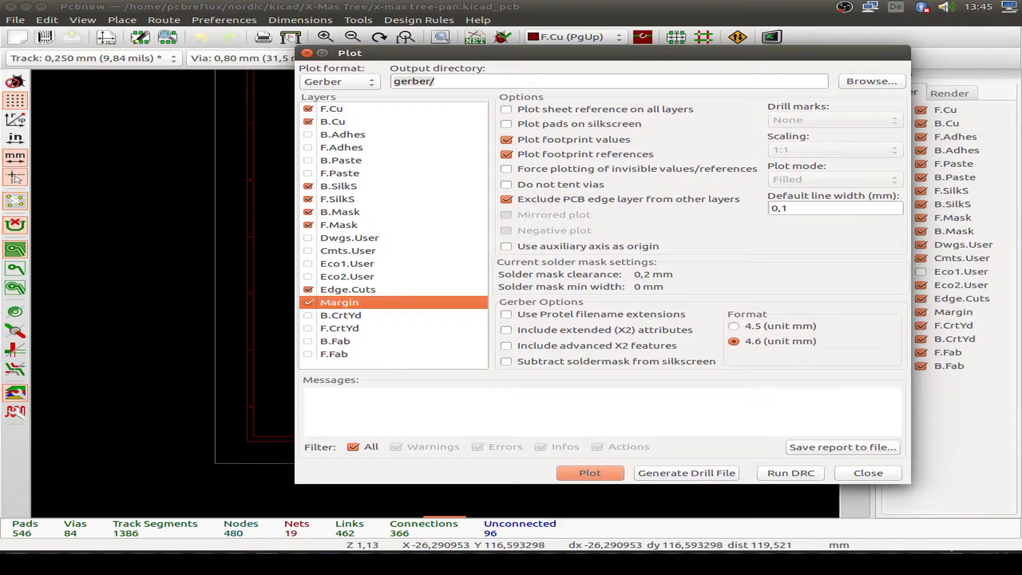
pyautogui.click(686, 472)
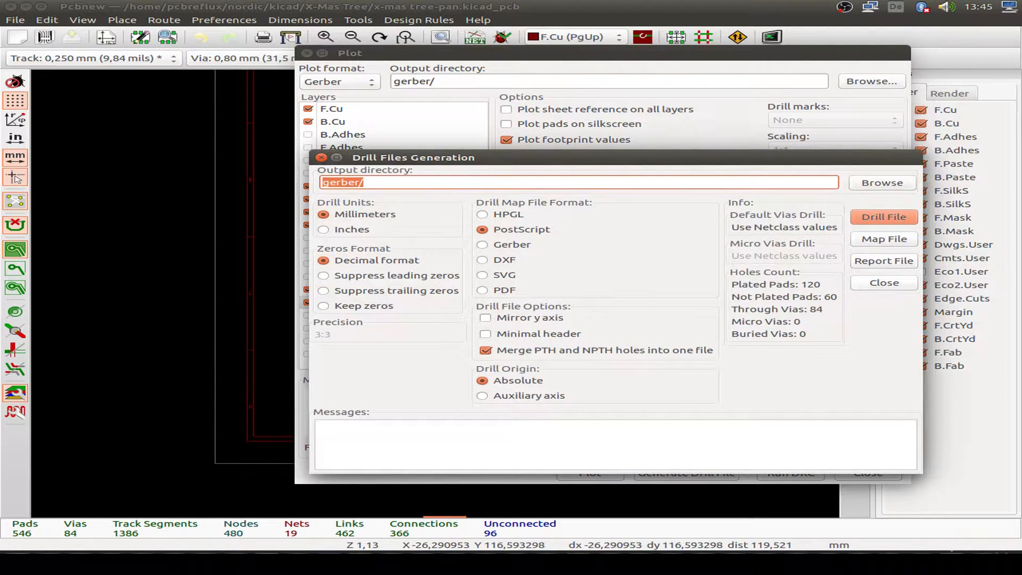
pyautogui.click(883, 282)
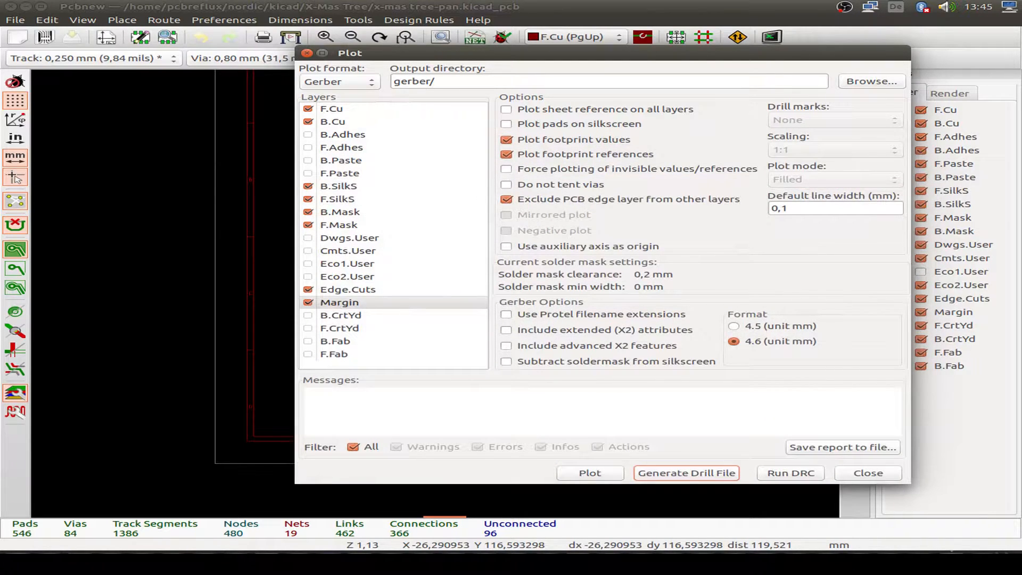
pyautogui.click(868, 473)
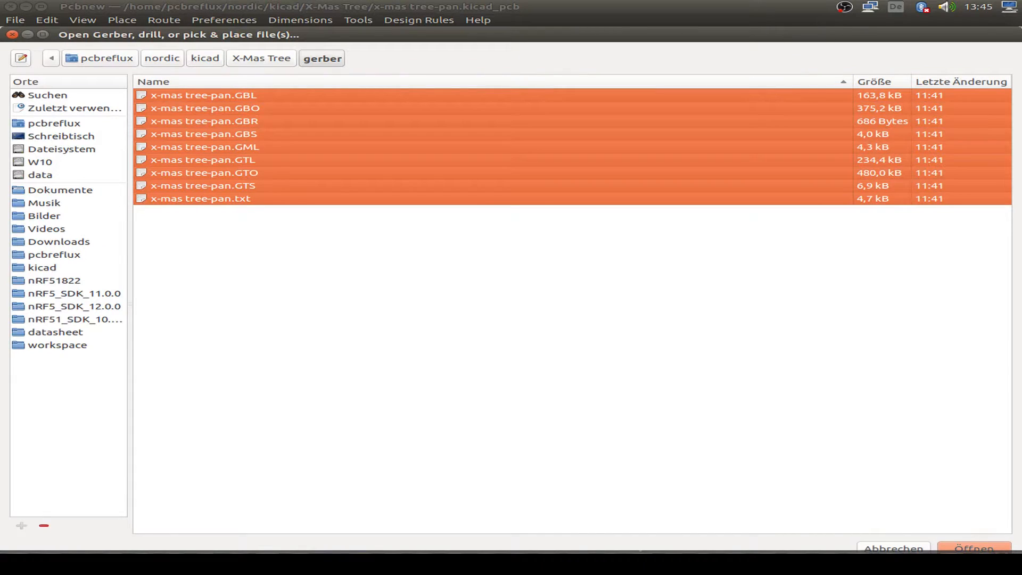
# - Load all nine Gerber and drill files from the gerber folder as layers in Gerbv
pyautogui.click(972, 548)
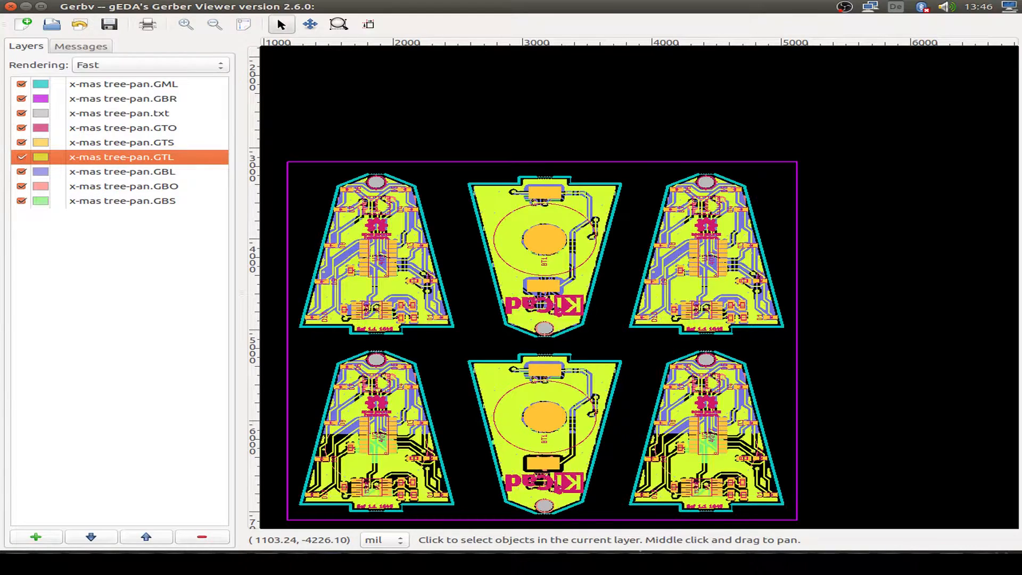
# - Hide all layers, then show GBR, GML, txt drill, GTO silkscreen and GTS mask one by one
pyautogui.click(121, 185)
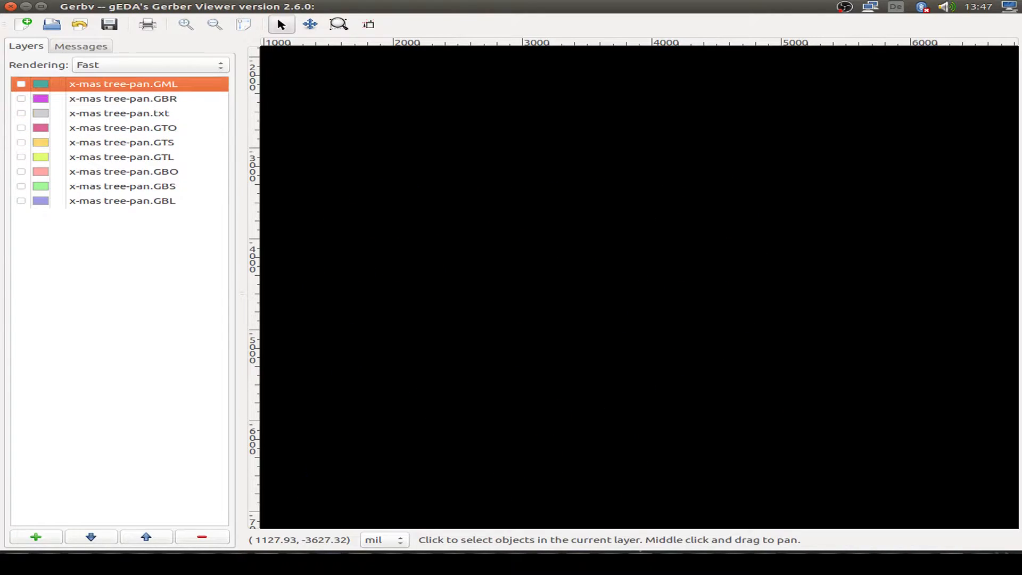
pyautogui.click(21, 128)
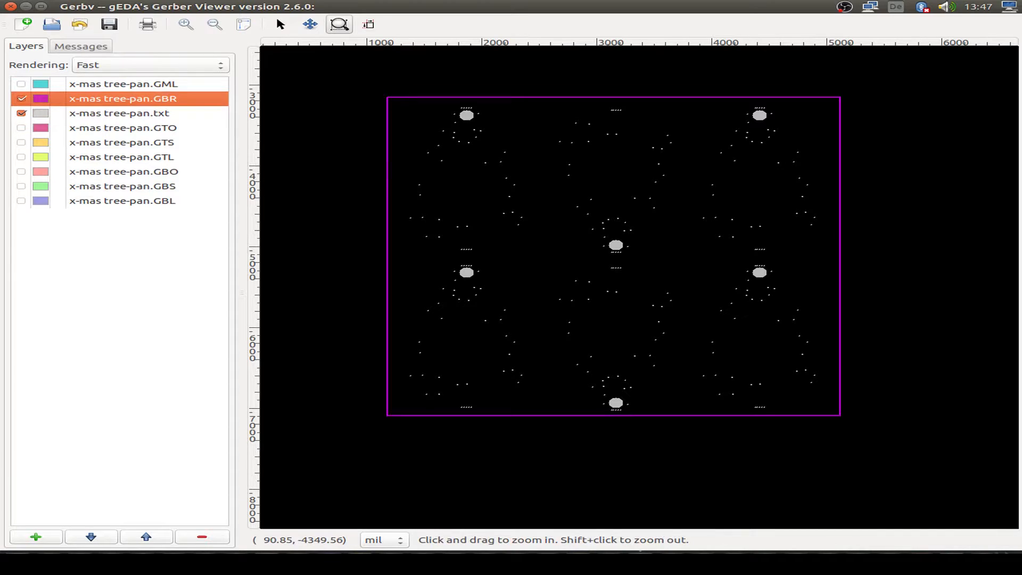
pyautogui.click(20, 84)
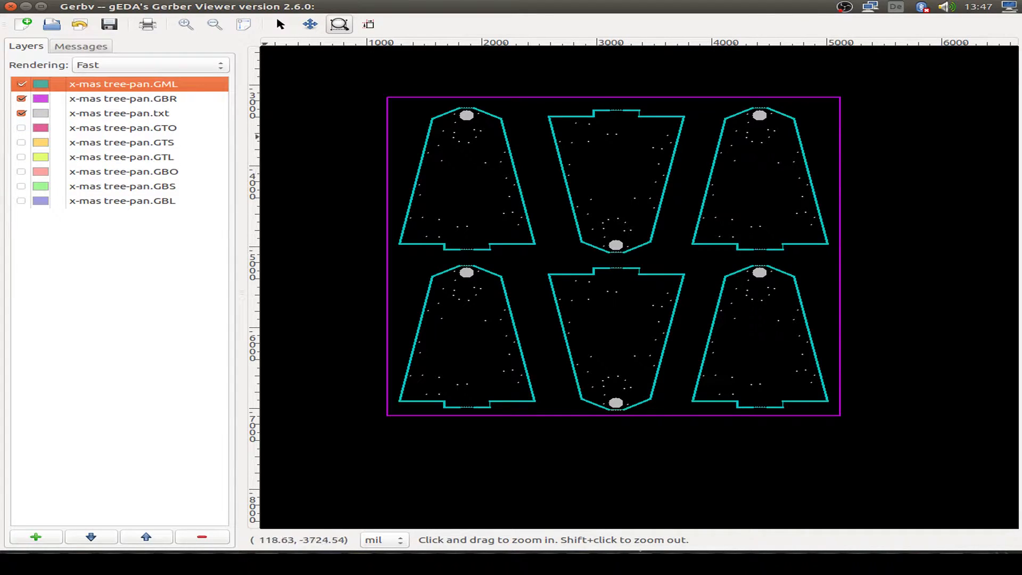
pyautogui.click(119, 113)
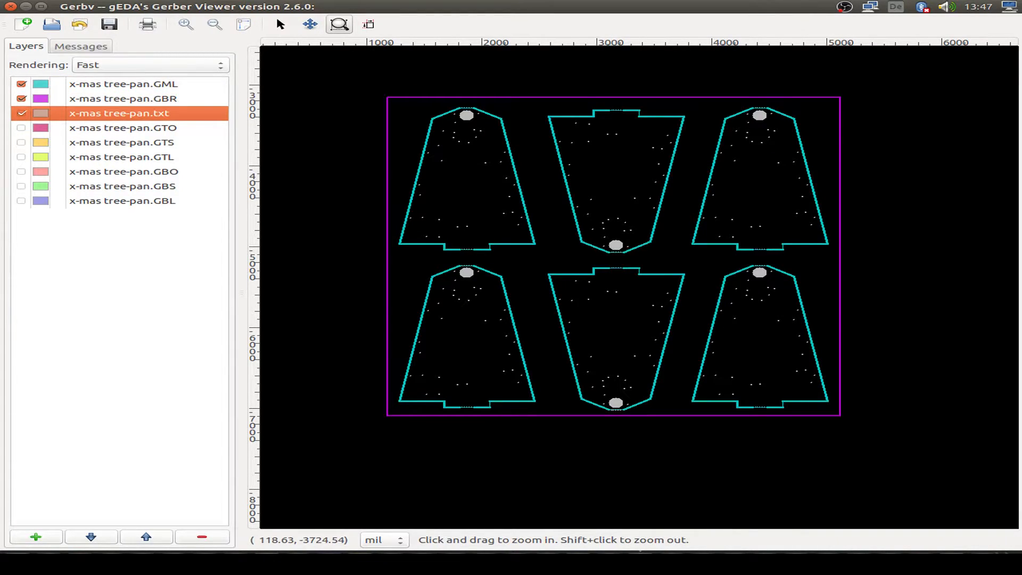
pyautogui.click(21, 128)
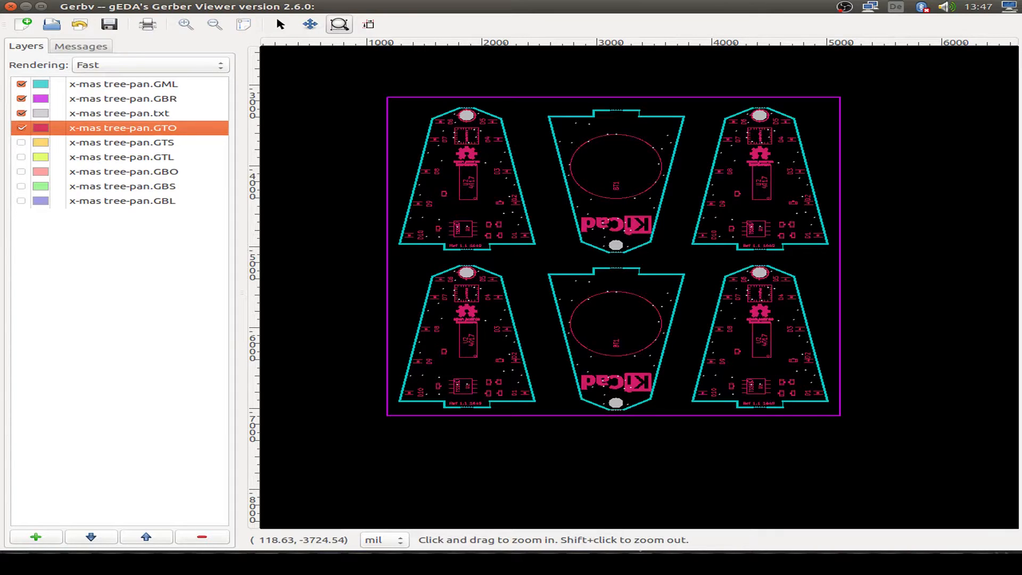
pyautogui.click(20, 143)
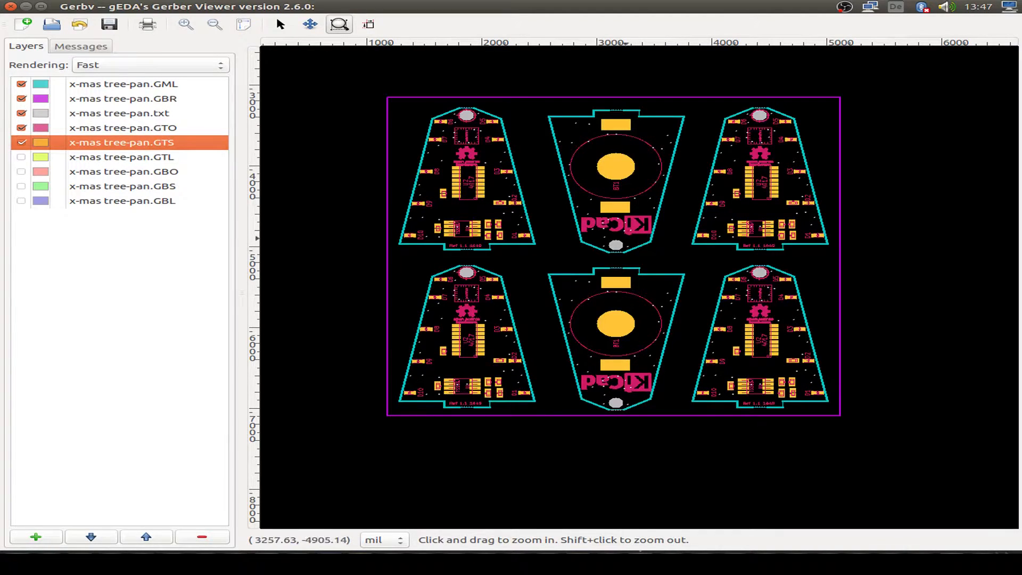